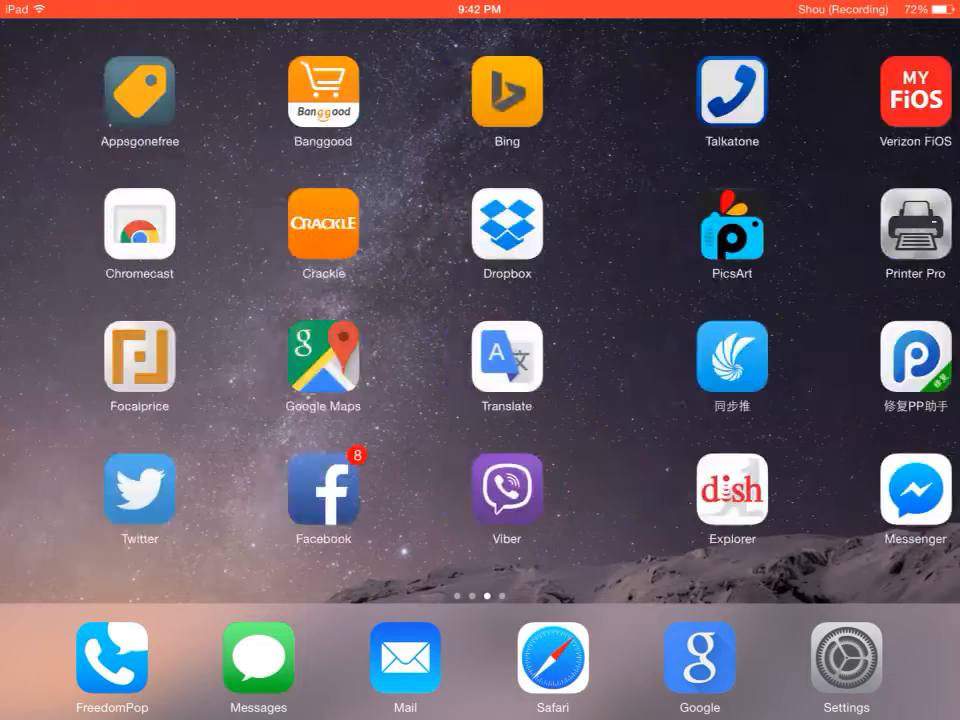
Launch Play Box HD, start Fifty Shades of Grey, and show the cast device list
scroll(left, 3)
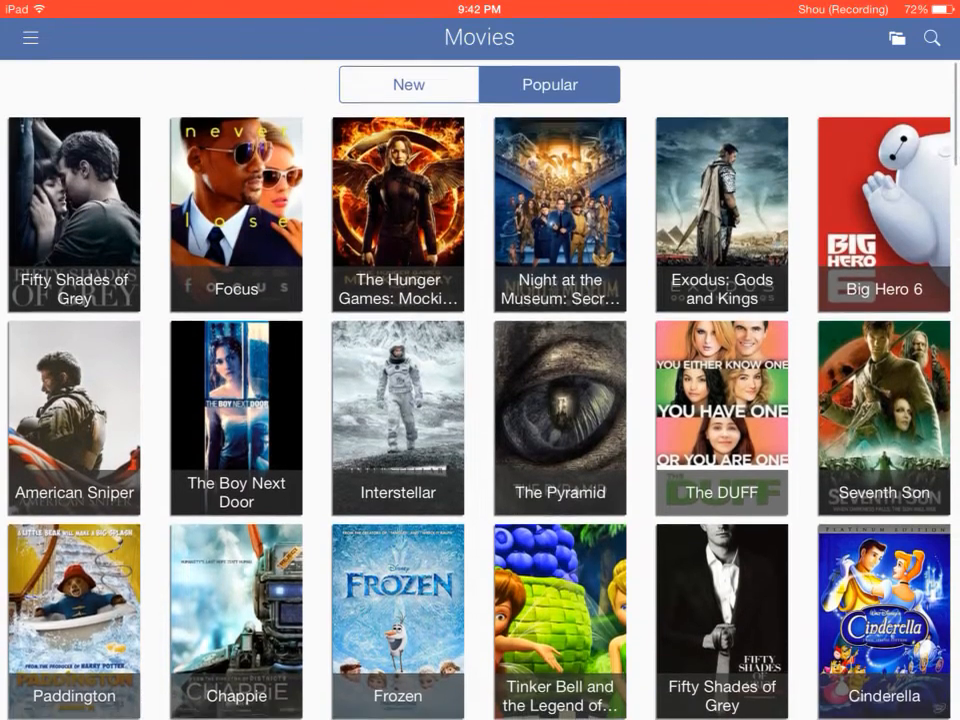
click(30, 37)
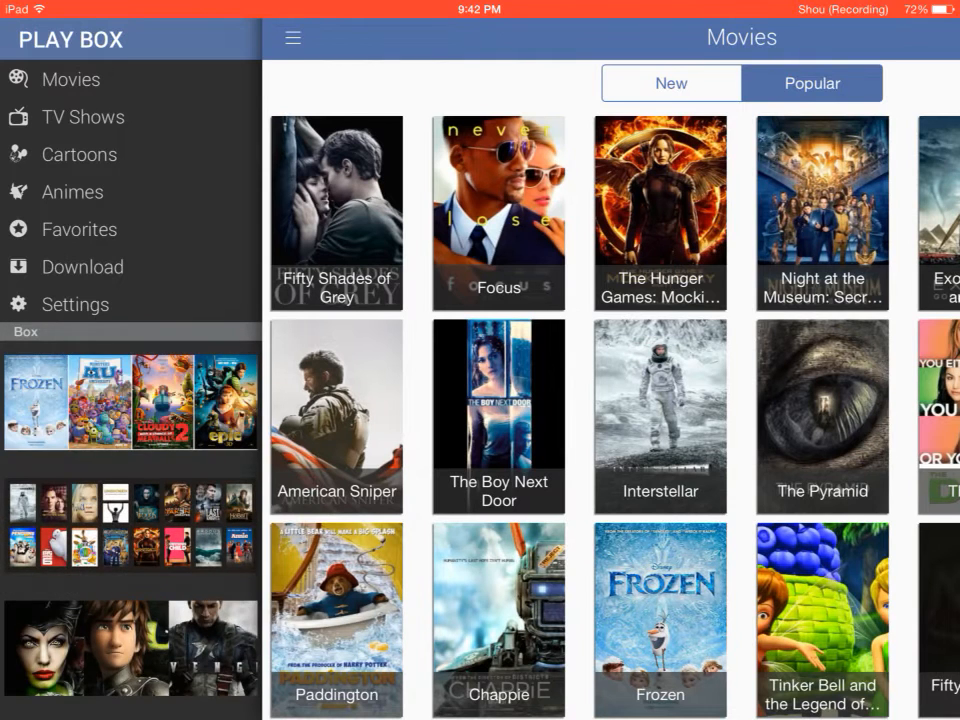
click(336, 210)
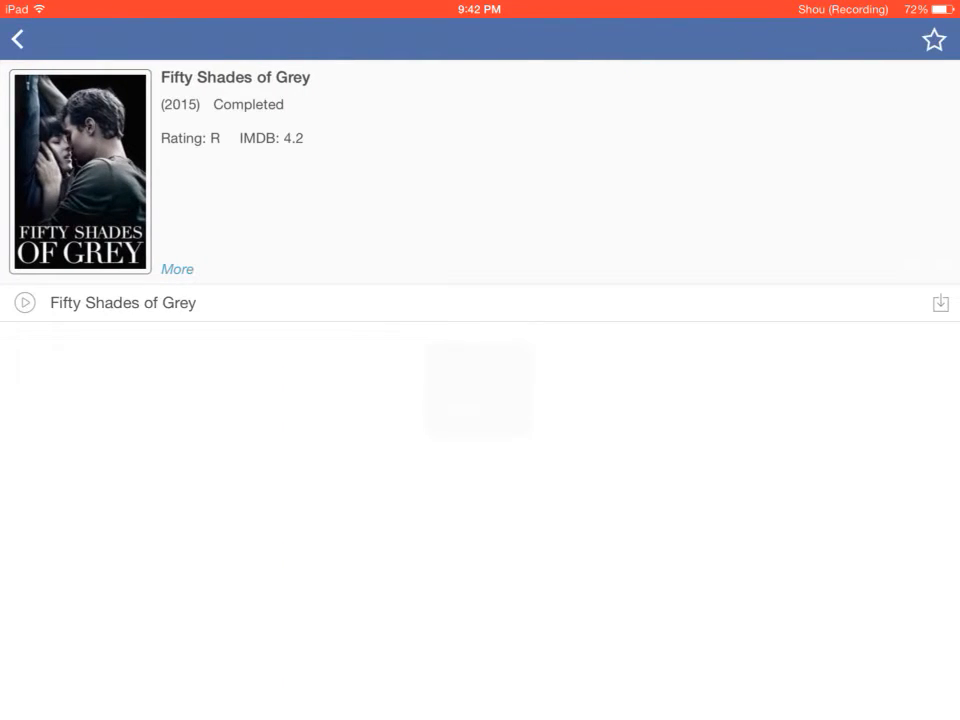
click(24, 302)
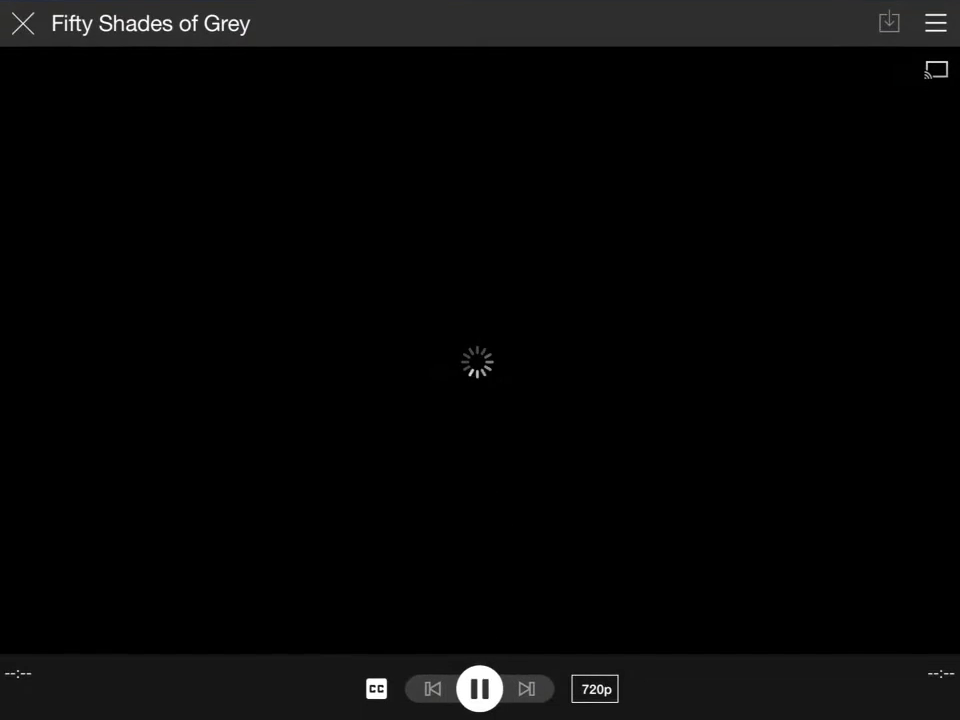
click(936, 69)
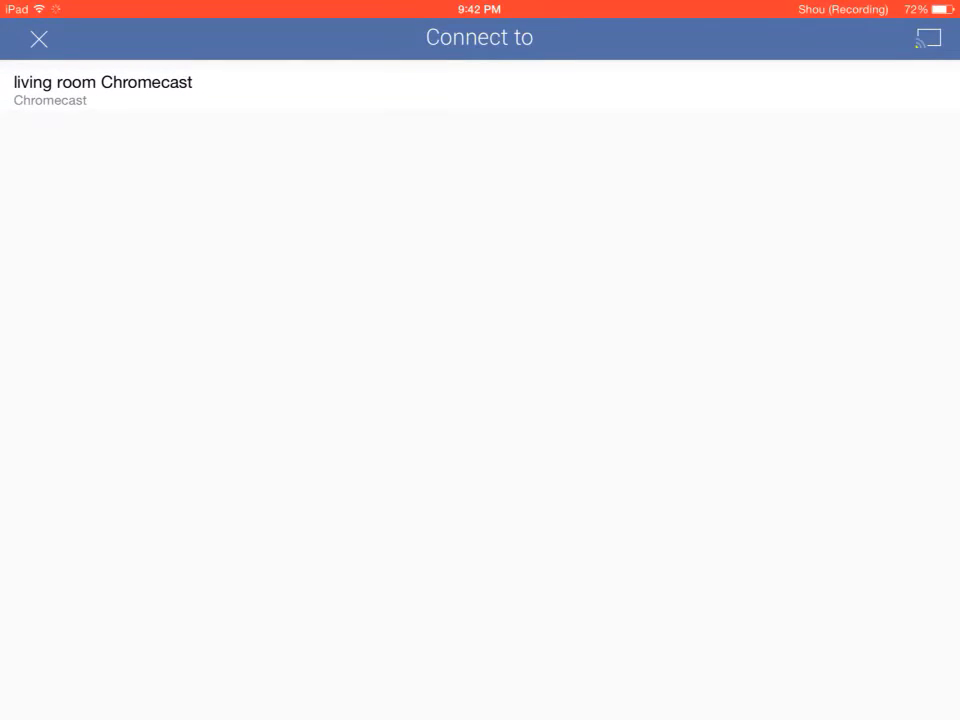
Connect to the living room Chromecast and cast the movie until remote controls appear
click(103, 90)
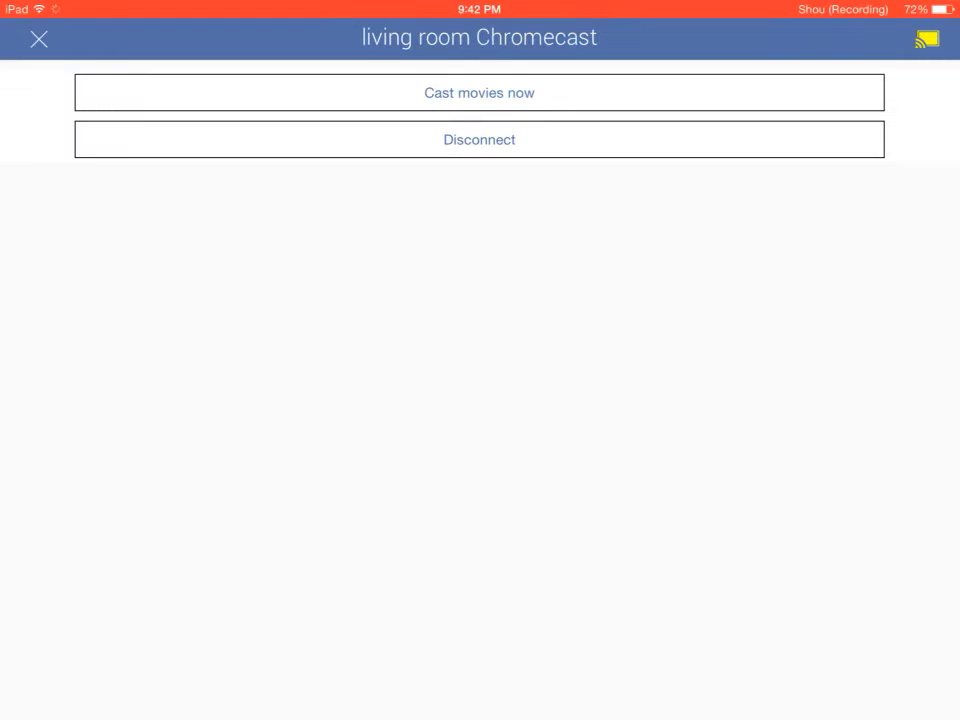
click(479, 92)
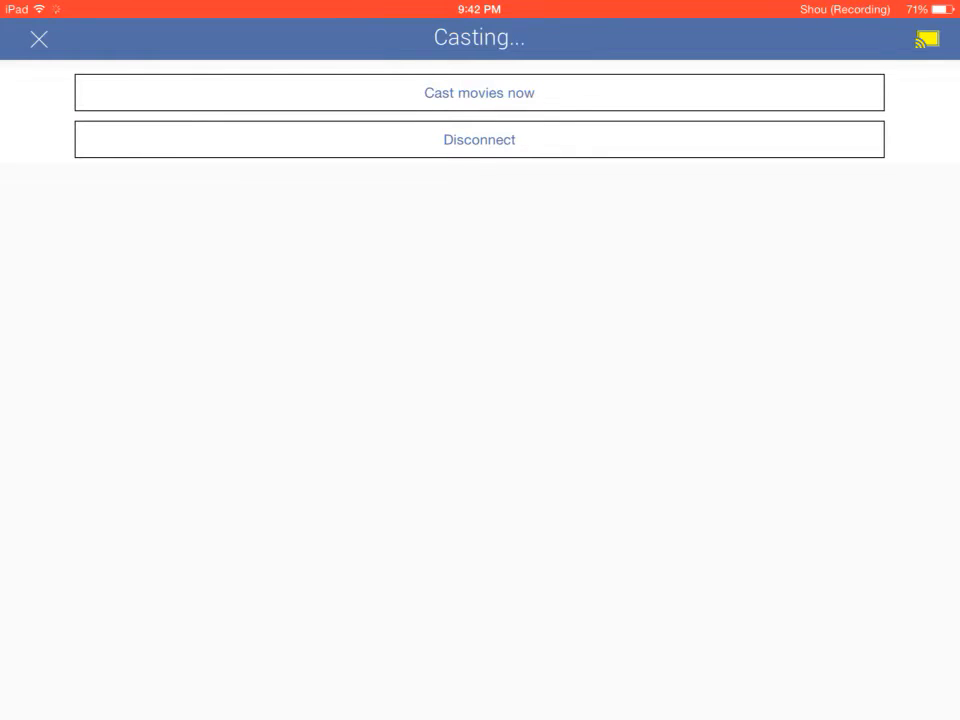
click(479, 92)
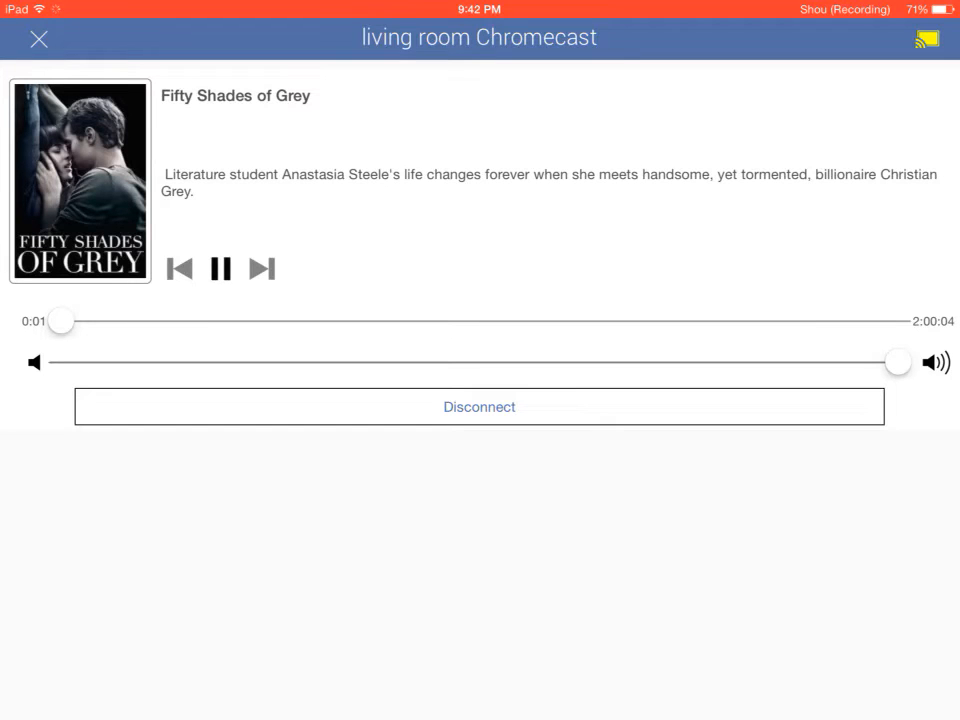
Exit Play Box HD to the iPad Home Screen and swipe to another app page
click(38, 38)
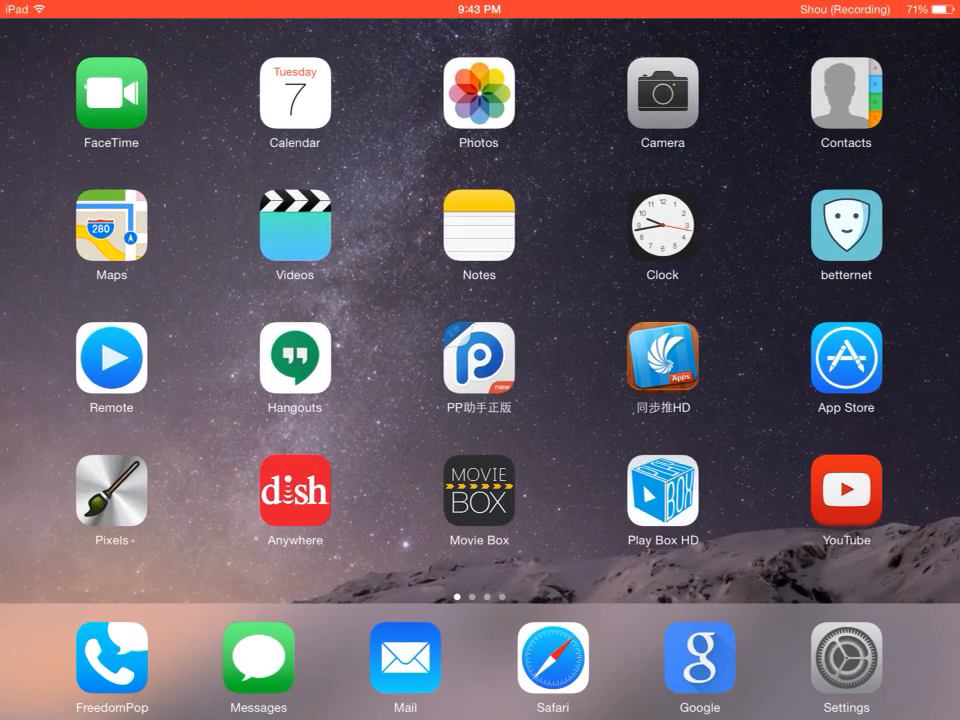
scroll(left, 3)
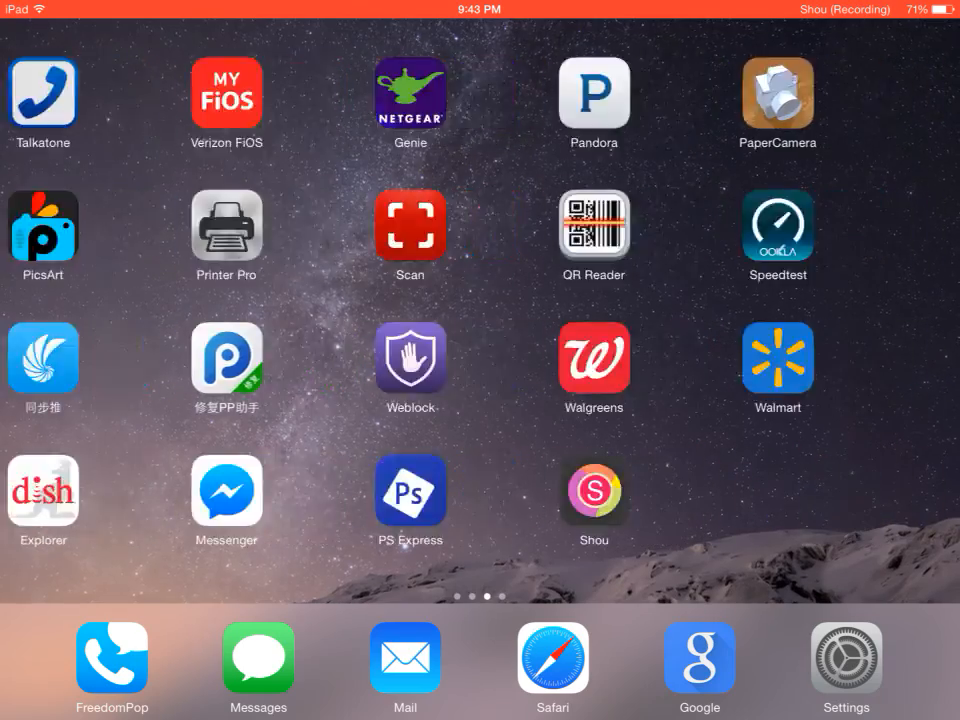